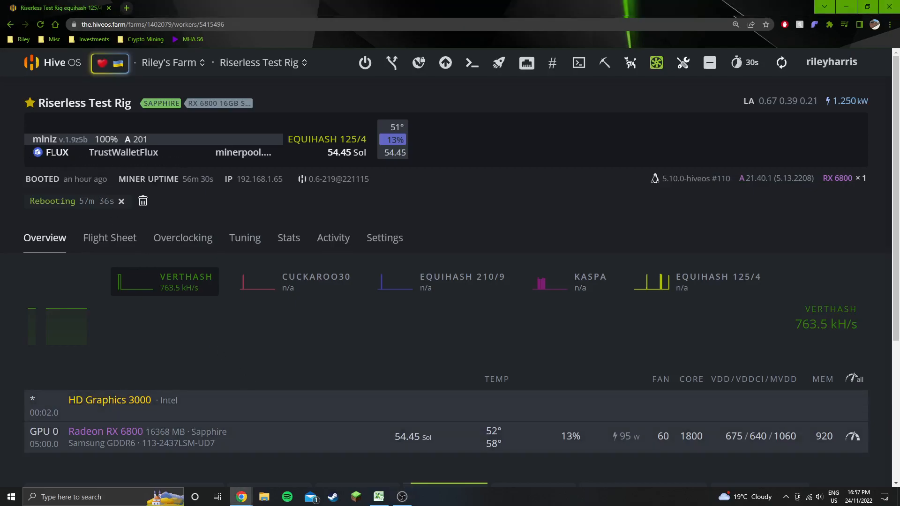
mouse_move(60, 139)
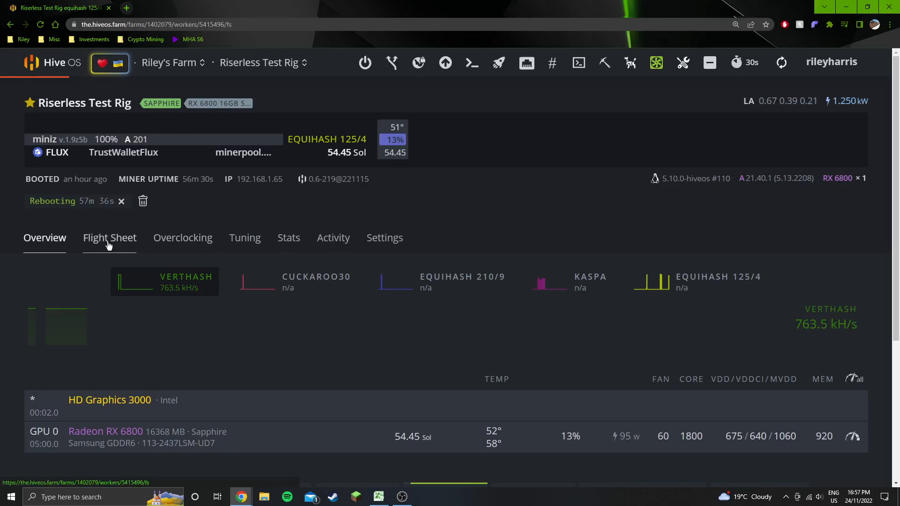
Step: Review the rig's current flight sheet and its miniZ miner settings for Flux
left_click(109, 238)
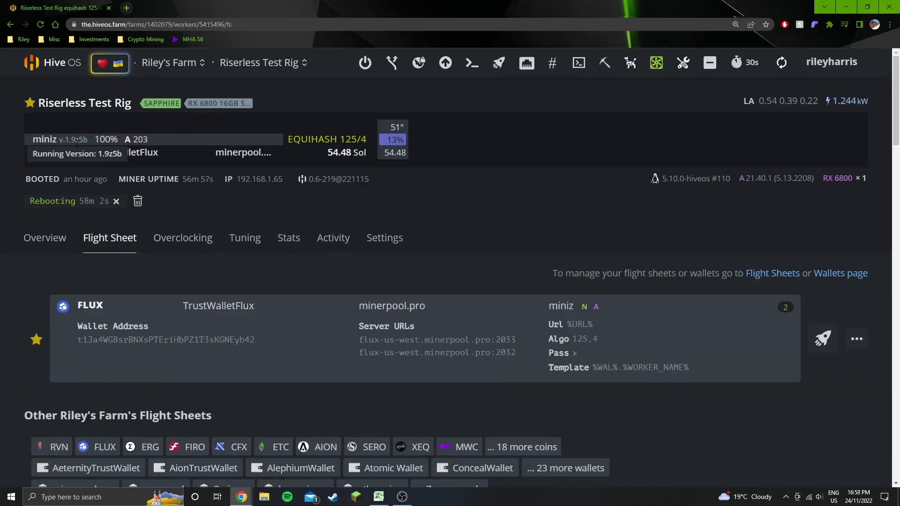
mouse_move(375, 347)
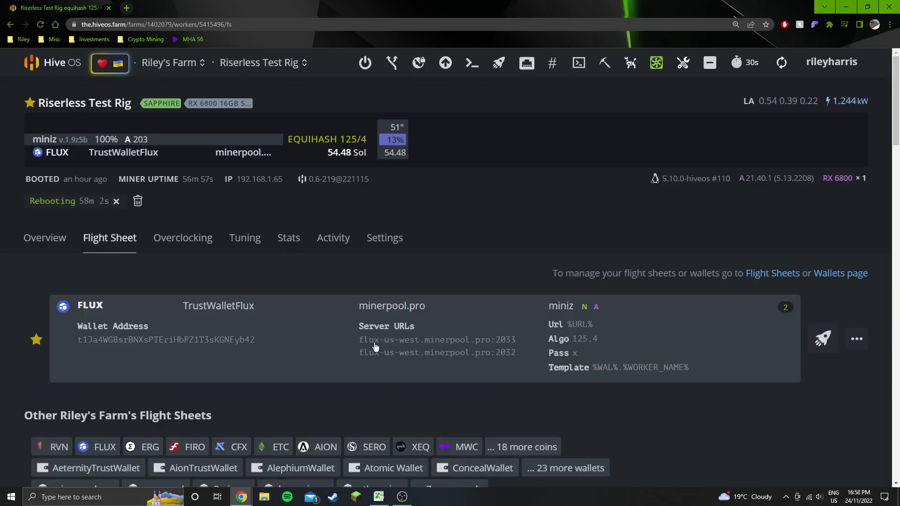
left_click(856, 339)
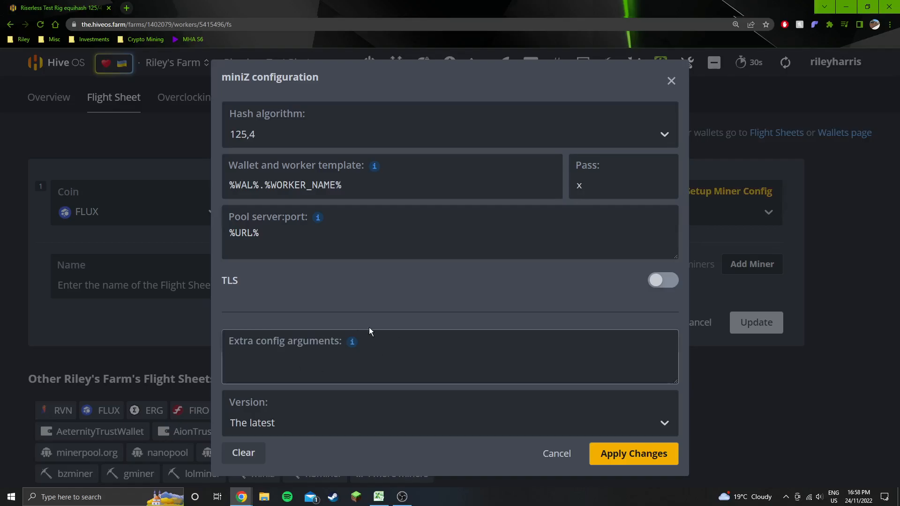
mouse_move(573, 500)
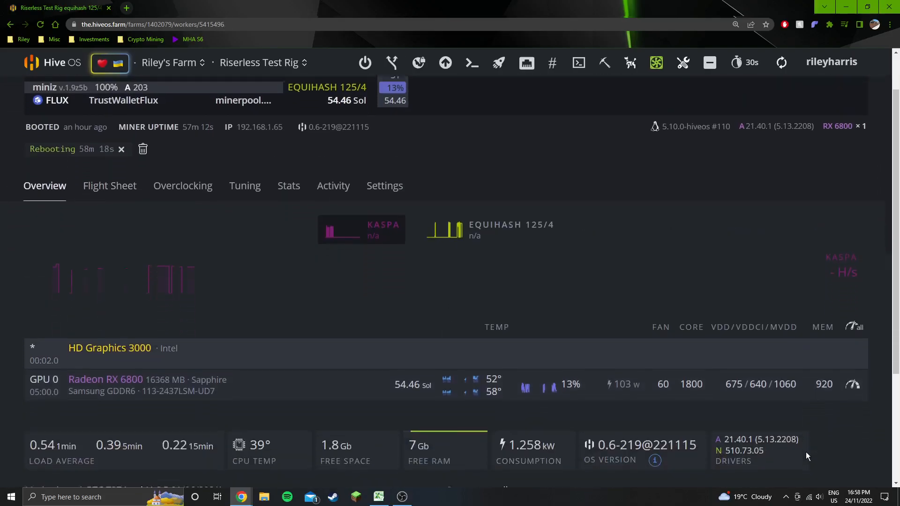
scroll("down", 3)
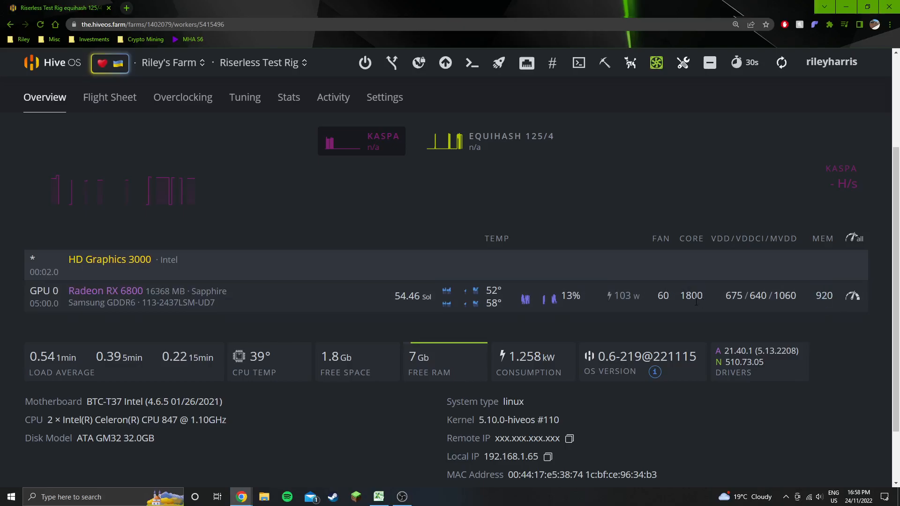
mouse_move(706, 324)
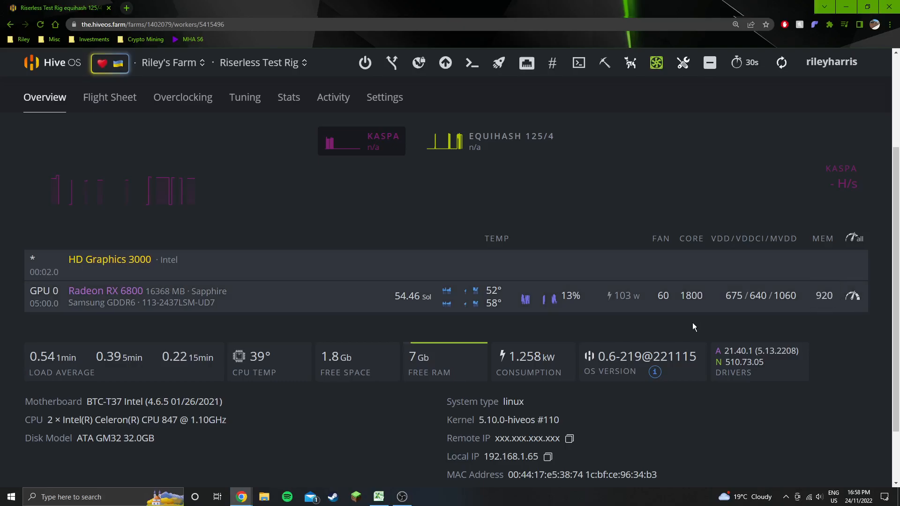
mouse_move(688, 259)
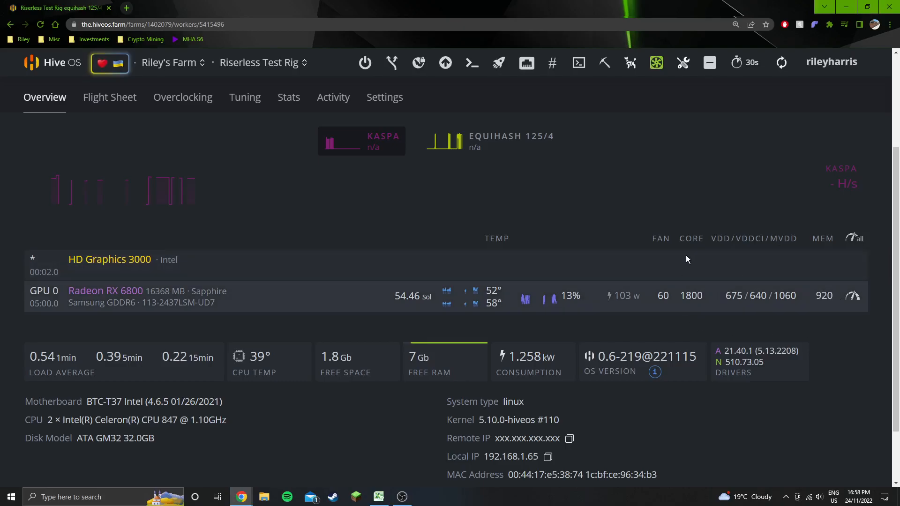
mouse_move(844, 329)
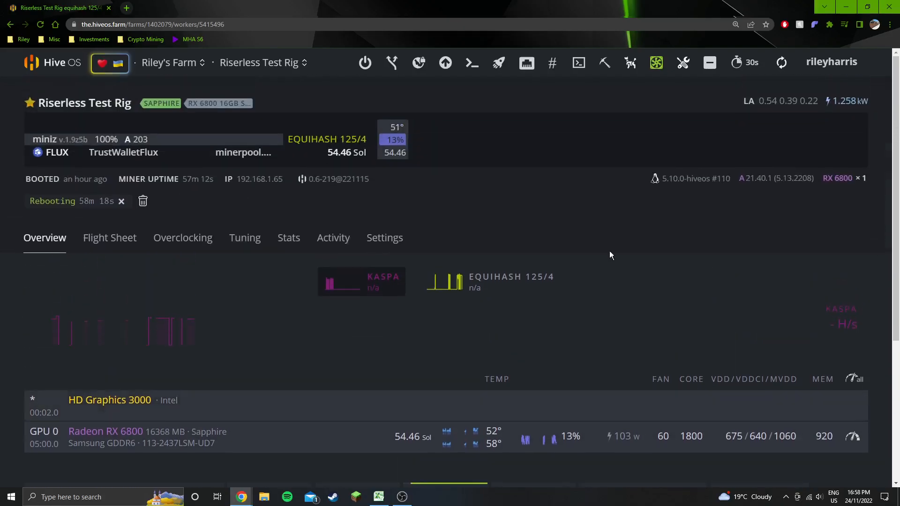
scroll("down", 3)
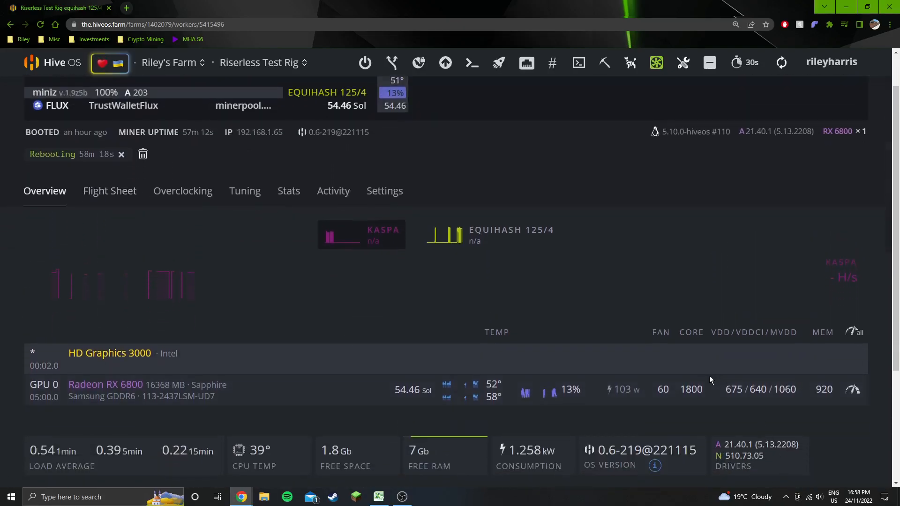
mouse_move(708, 407)
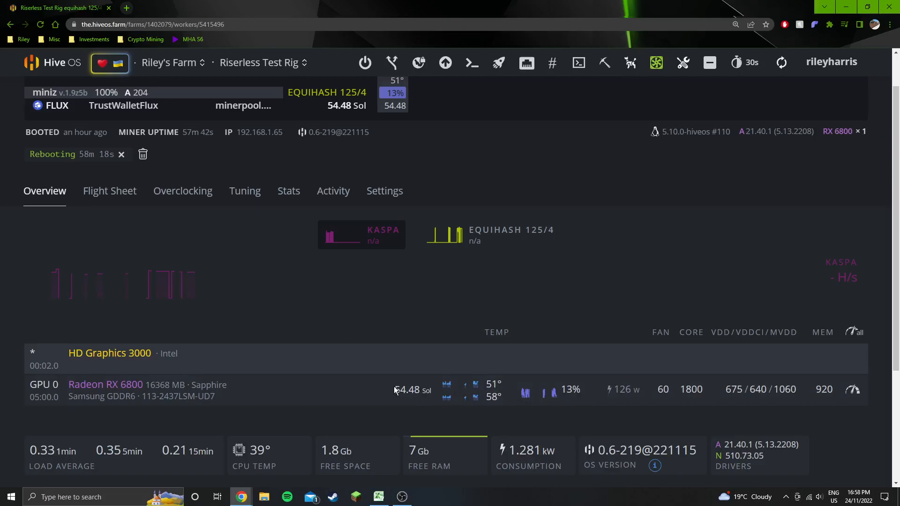
mouse_move(504, 423)
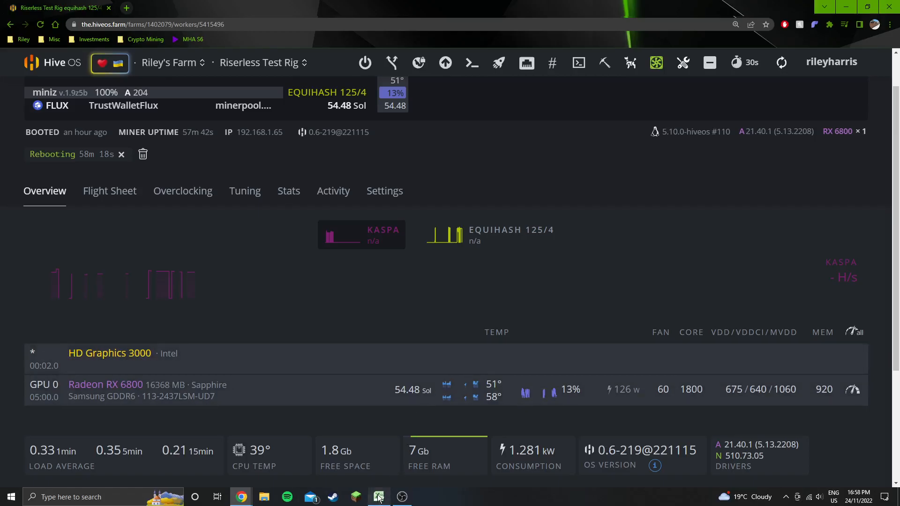
Step: Compare the Flux efficiency formulas for the 6800 (0.5156), 3070 and 6600 in Excel
left_click(377, 497)
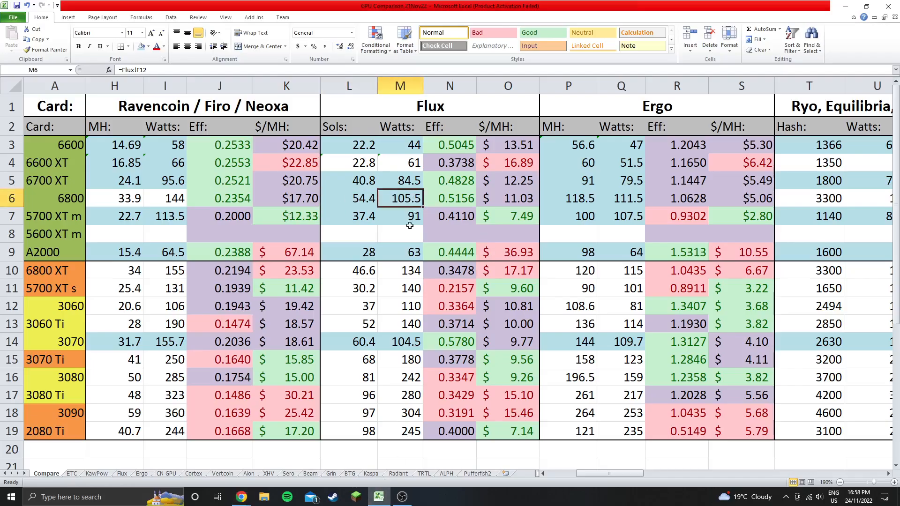
mouse_move(460, 202)
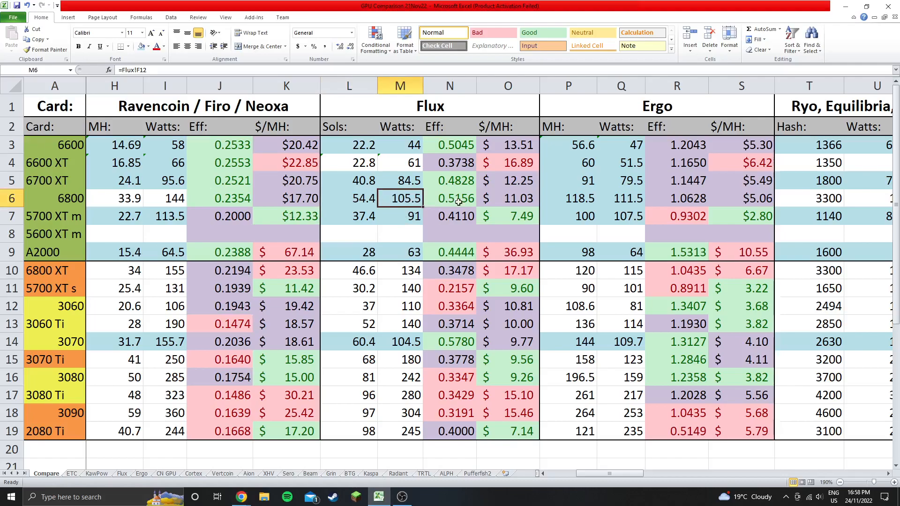
left_click(450, 197)
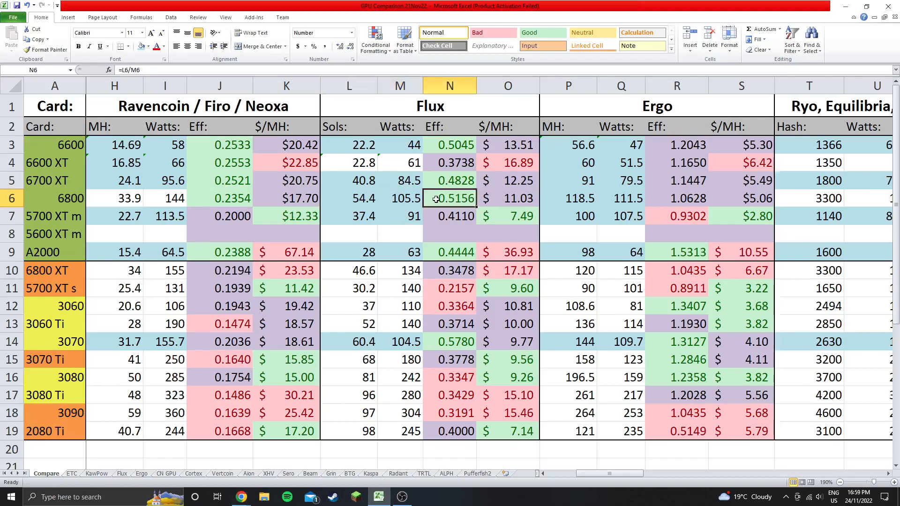
mouse_move(355, 131)
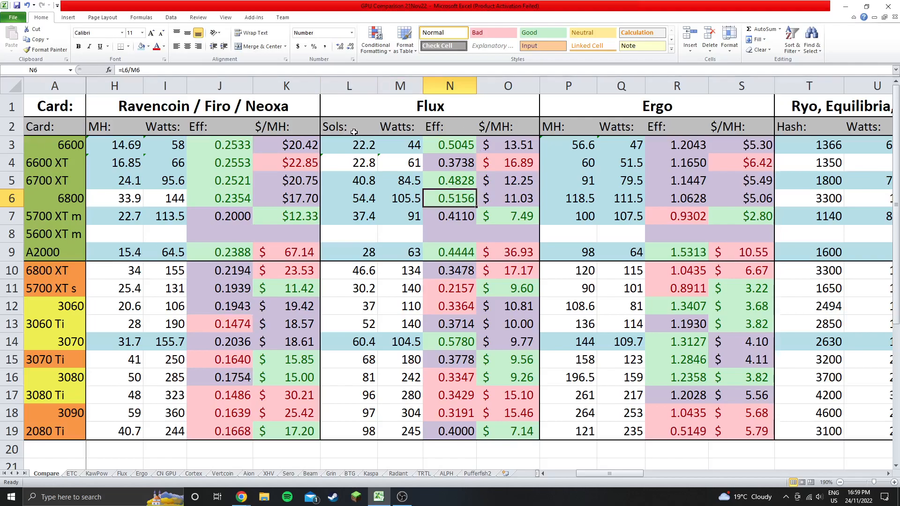
mouse_move(451, 198)
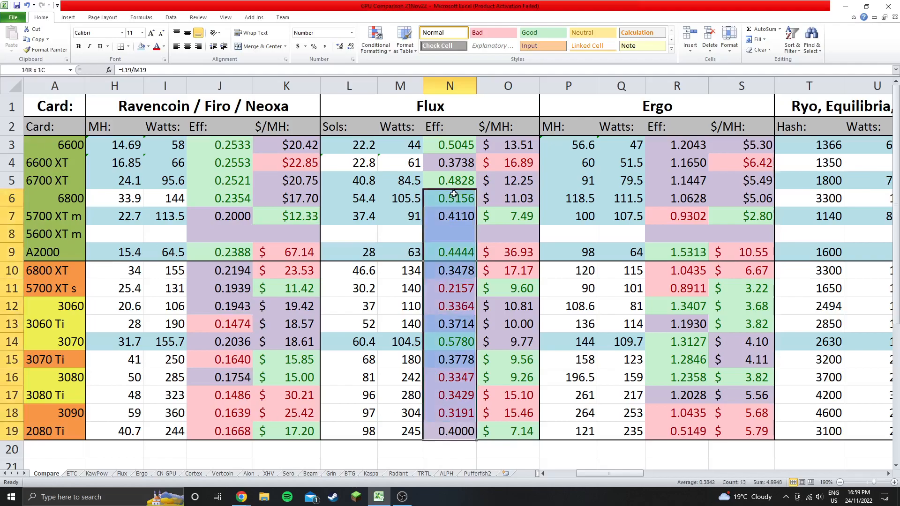
left_click(450, 341)
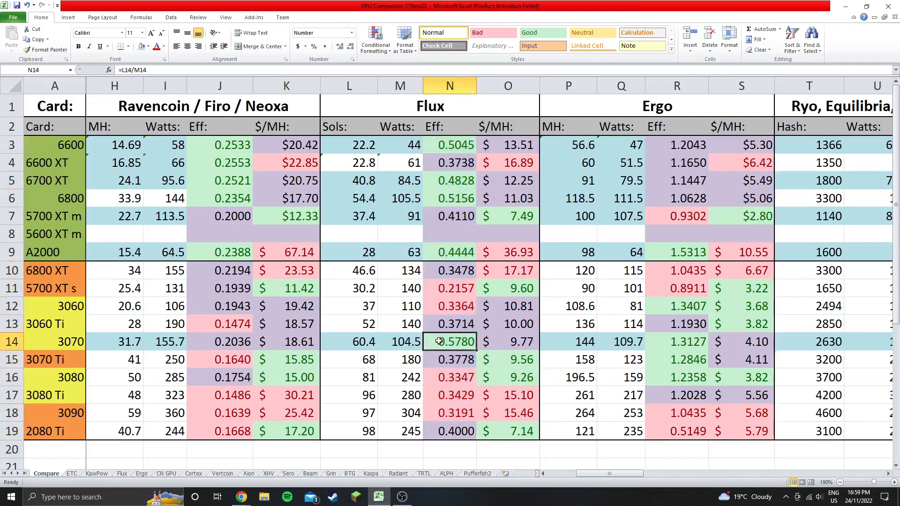
mouse_move(439, 314)
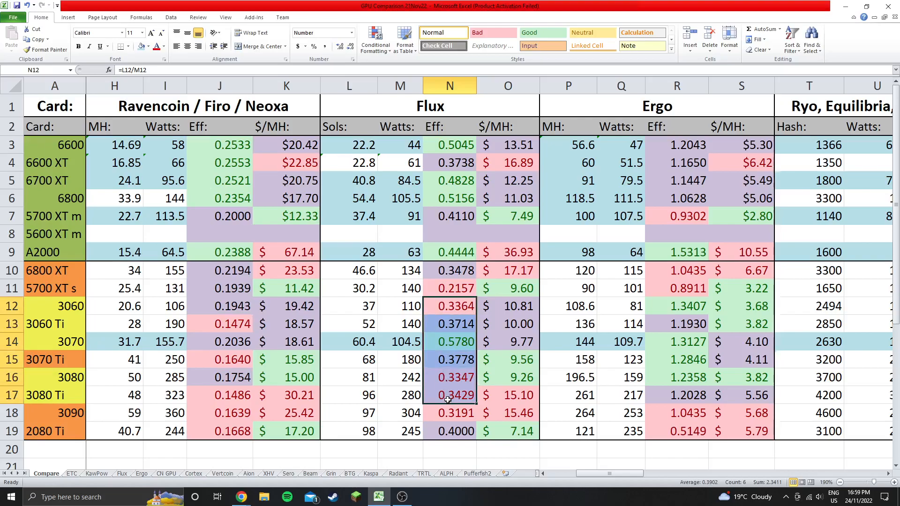
left_click(450, 341)
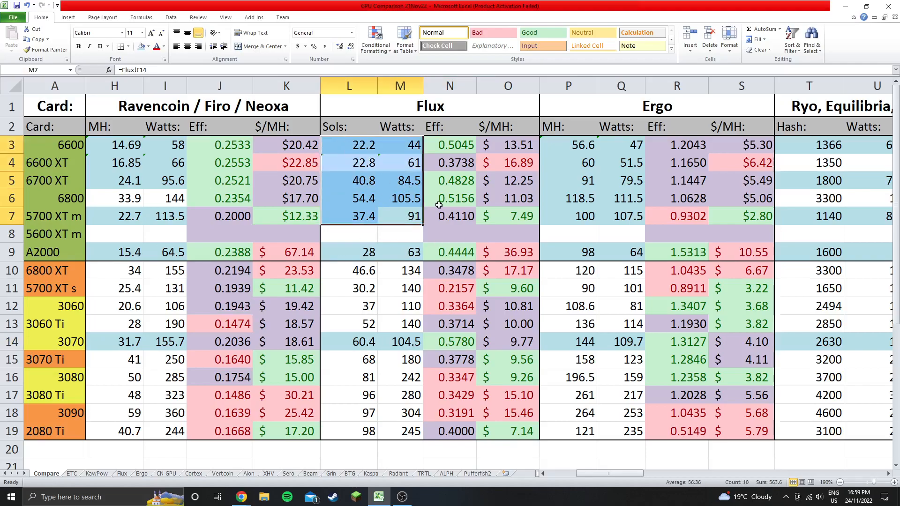
left_click(450, 197)
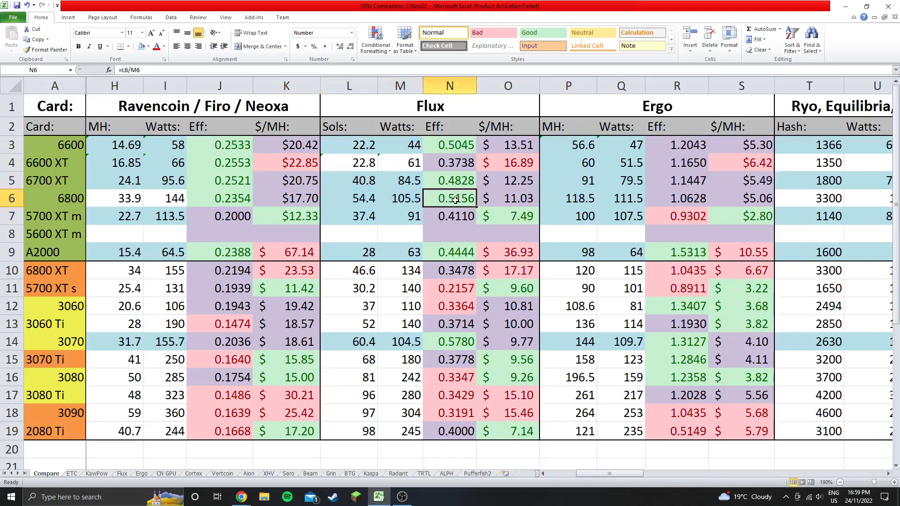
mouse_move(452, 206)
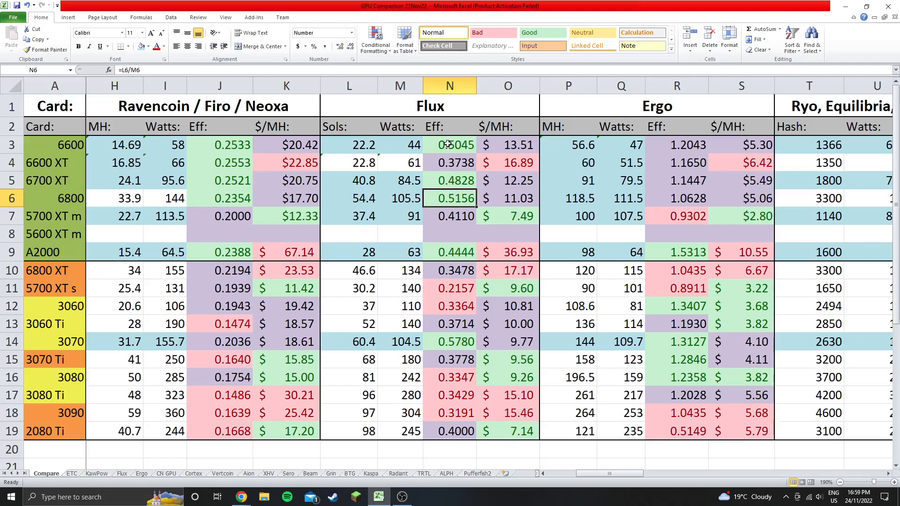
left_click(449, 145)
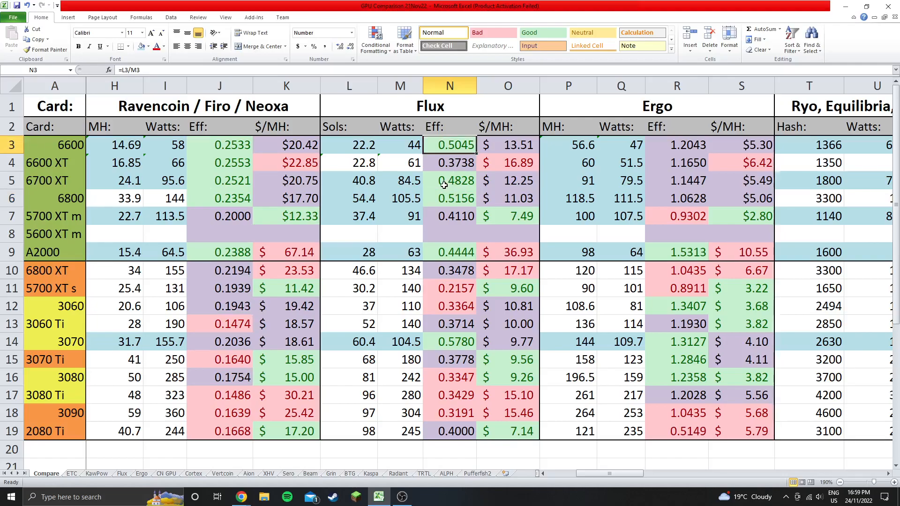
left_click(450, 198)
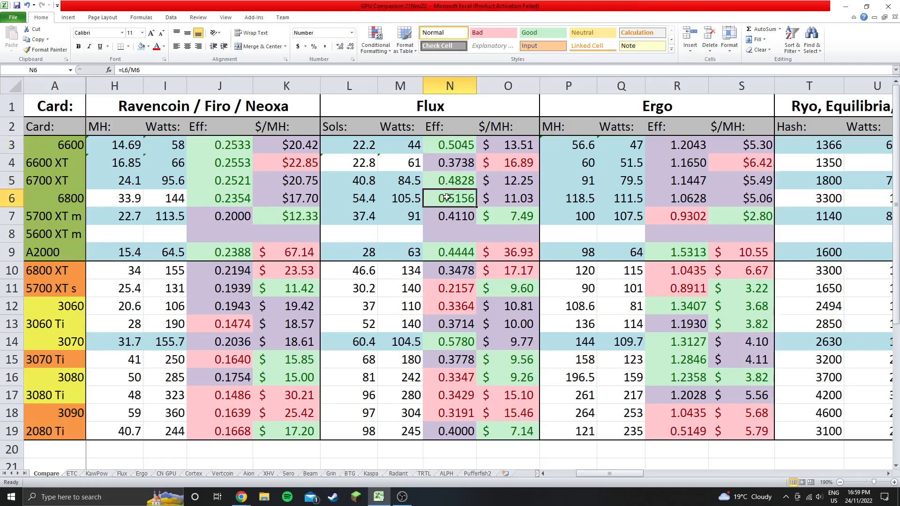
mouse_move(456, 191)
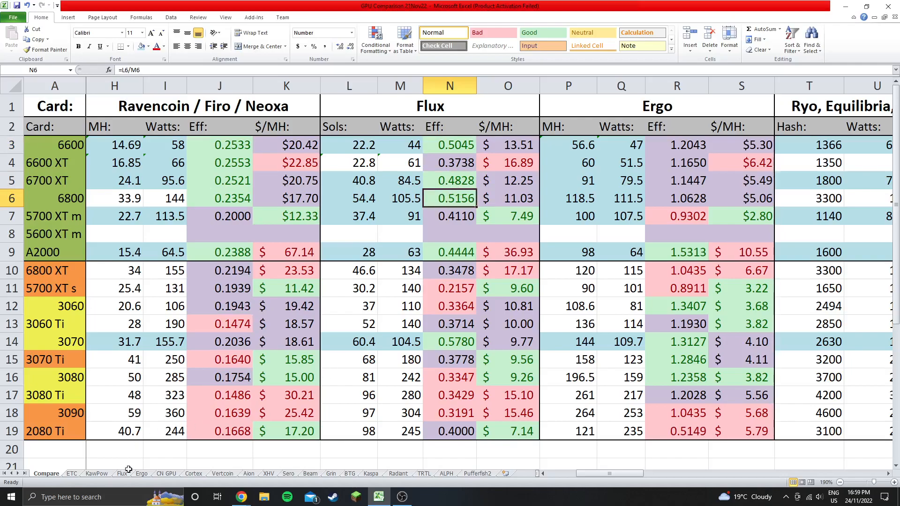
mouse_move(247, 479)
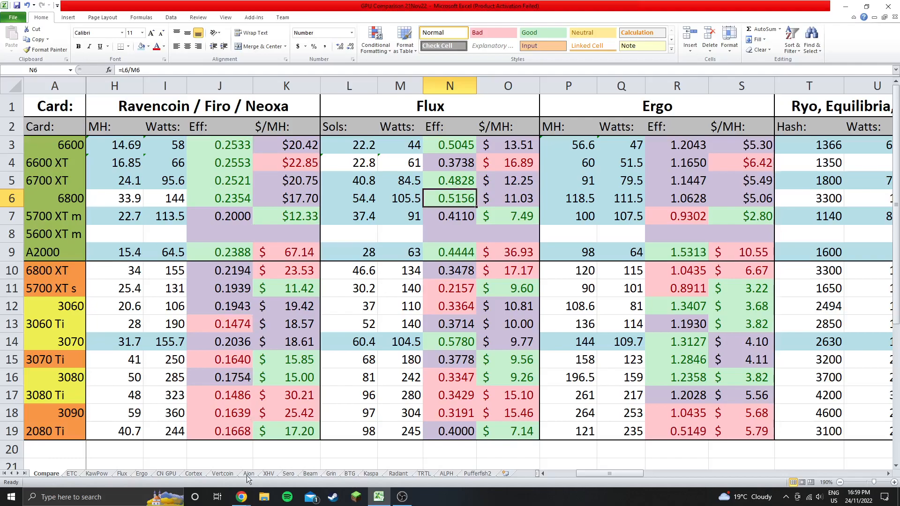
Step: On the Flux sheet, set the 6800 Sapphire's miner to MiniZv.1.9z5b and check its wattage
left_click(121, 474)
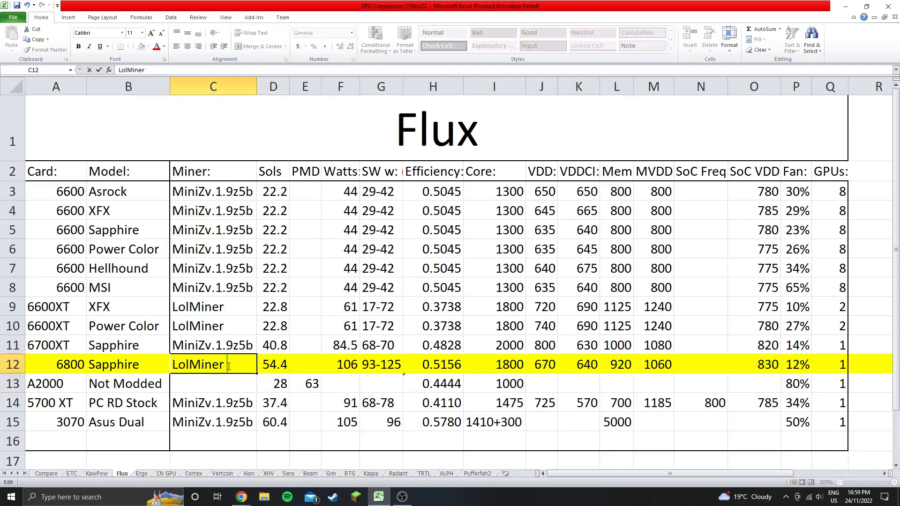
type("1.")
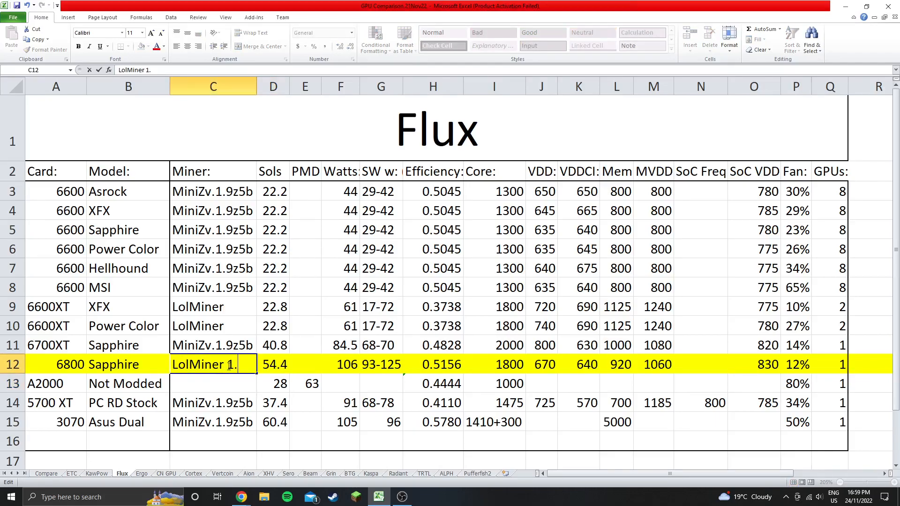
type("MiniZv.1.9z5b")
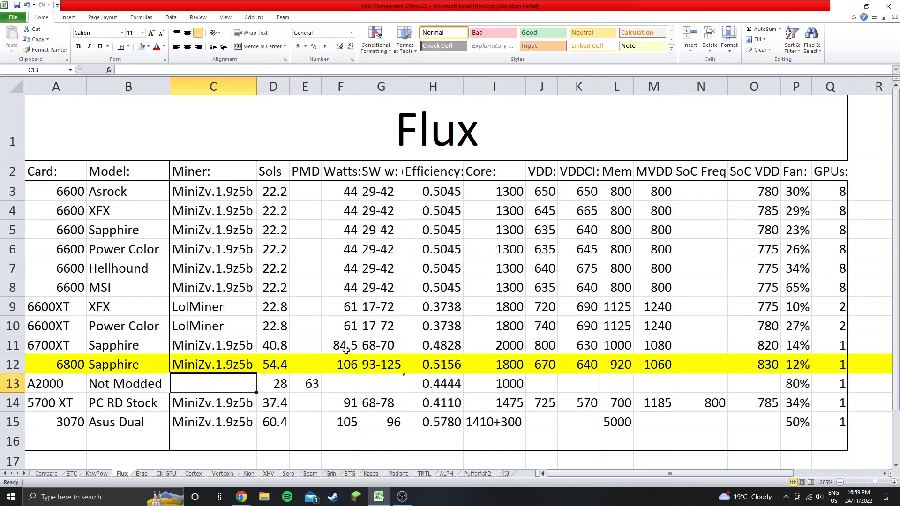
left_click(213, 363)
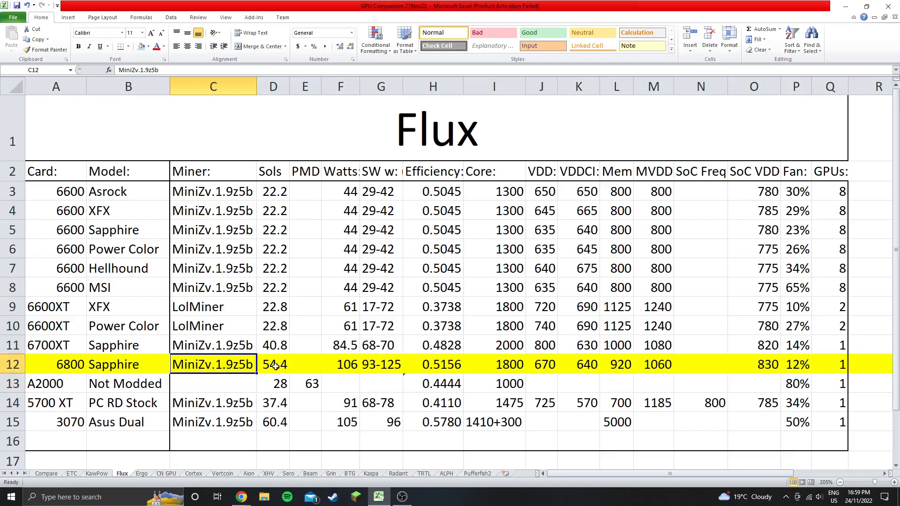
left_click(340, 365)
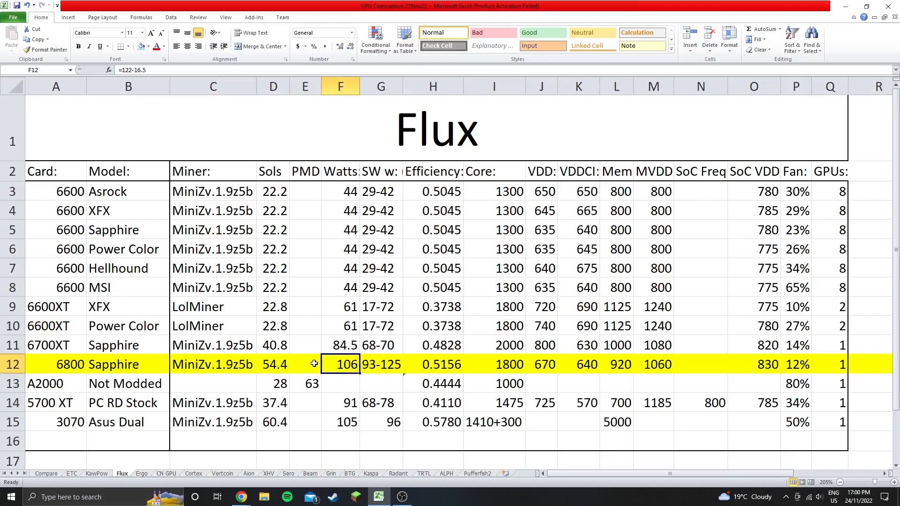
left_click(379, 364)
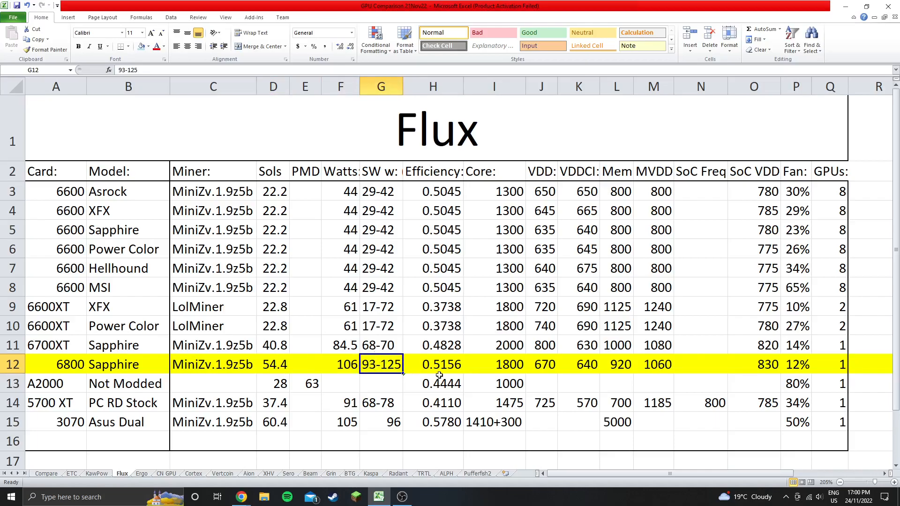
left_click(433, 364)
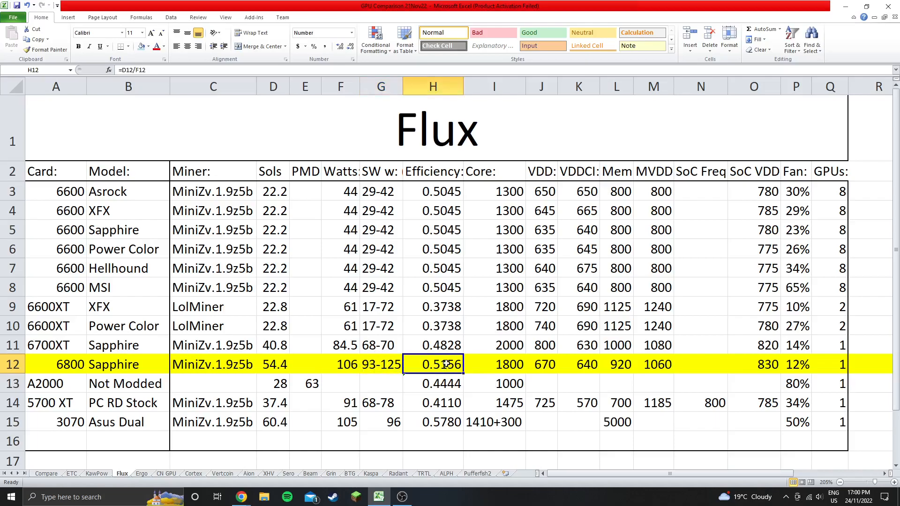
left_click(493, 364)
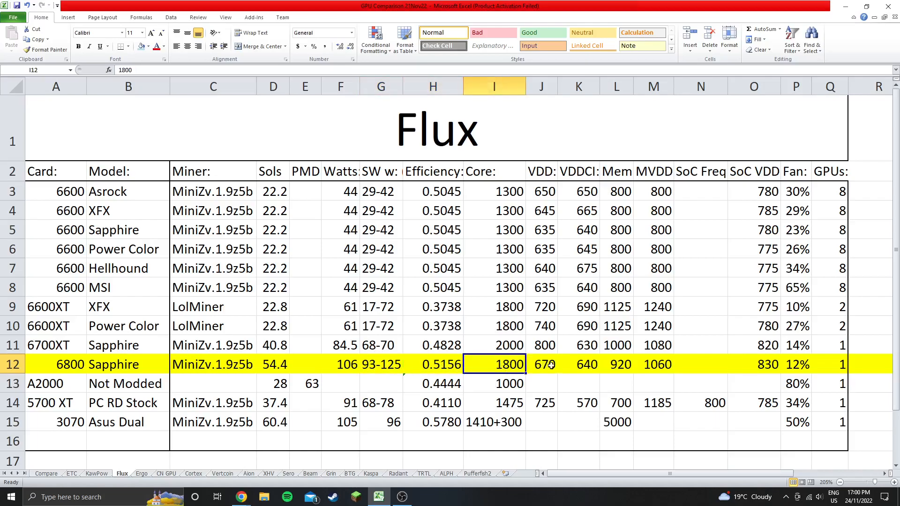
left_click(540, 364)
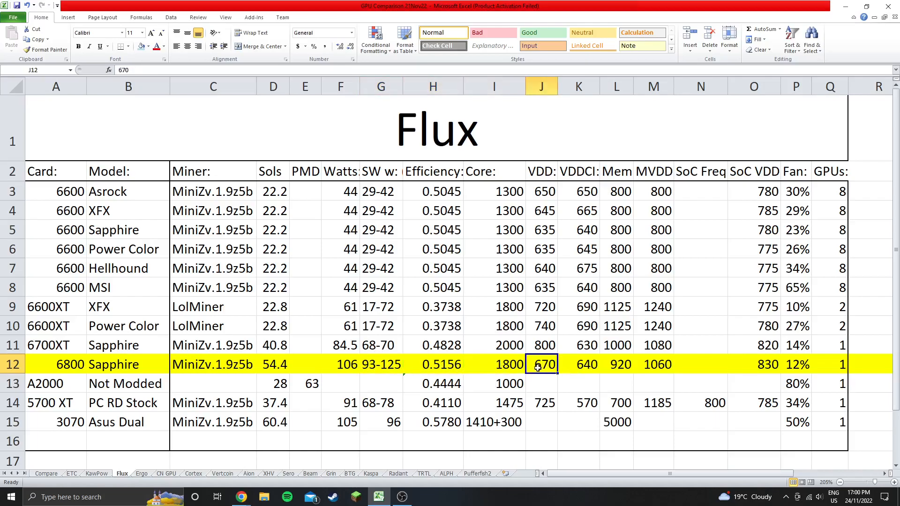
mouse_move(591, 359)
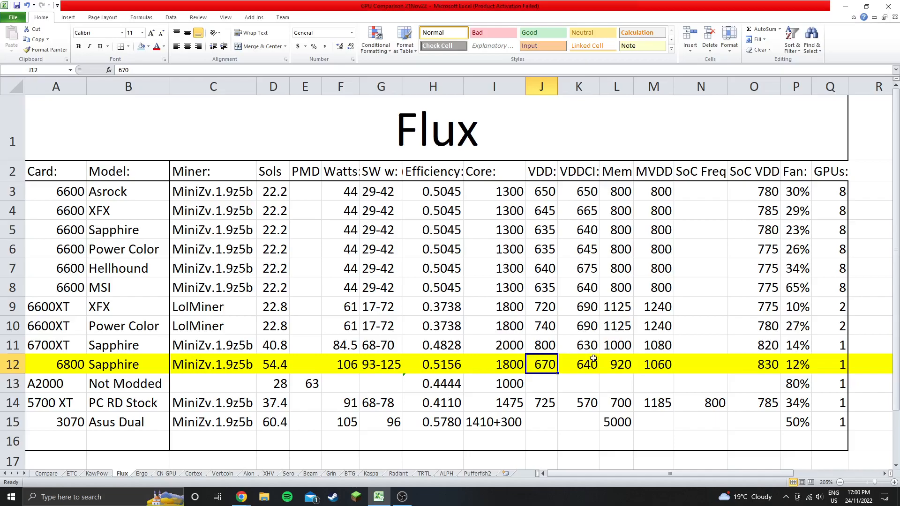
left_click(578, 364)
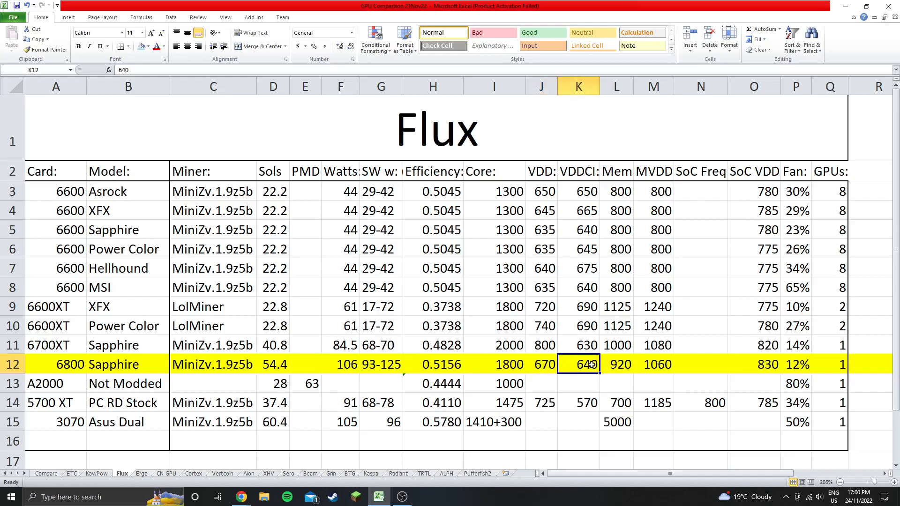
left_click(616, 364)
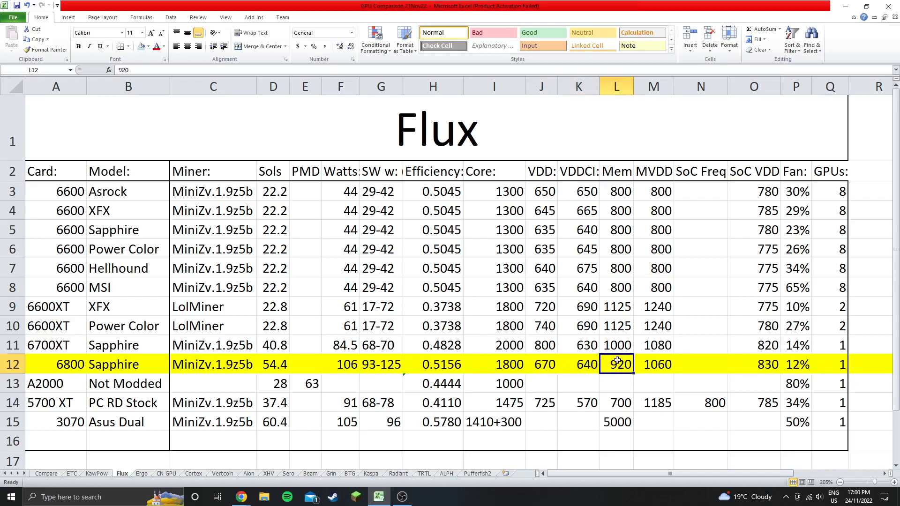
left_click(652, 364)
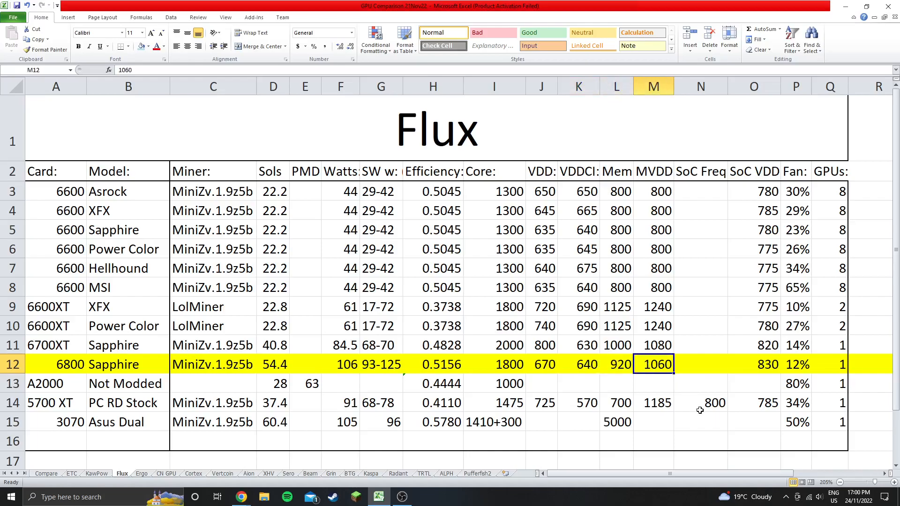
mouse_move(753, 279)
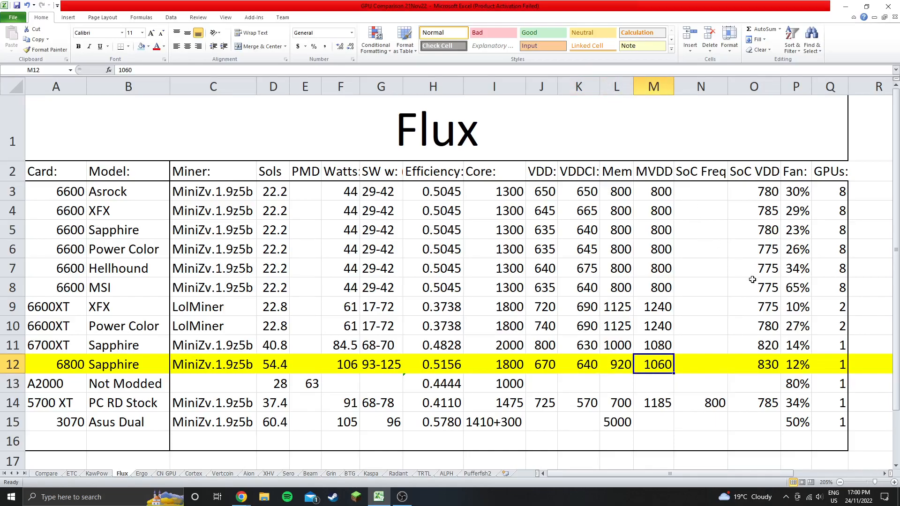
left_click(753, 364)
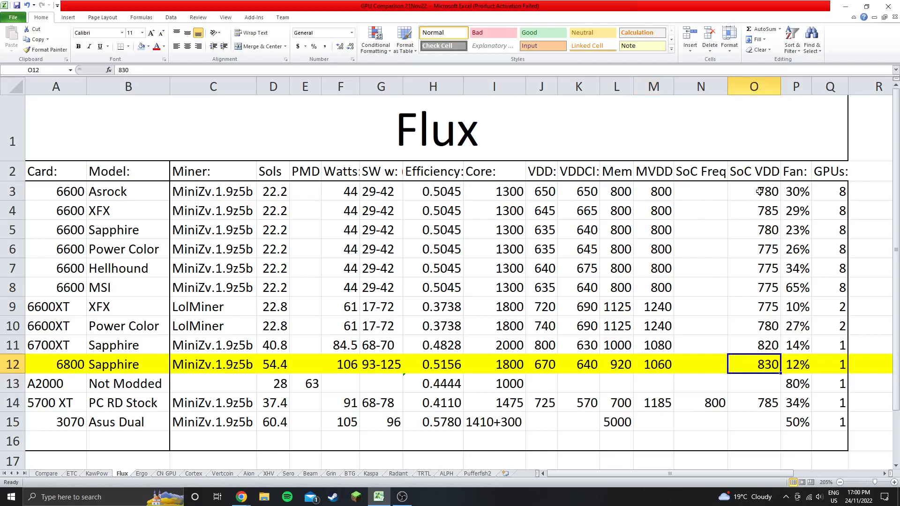
mouse_move(733, 346)
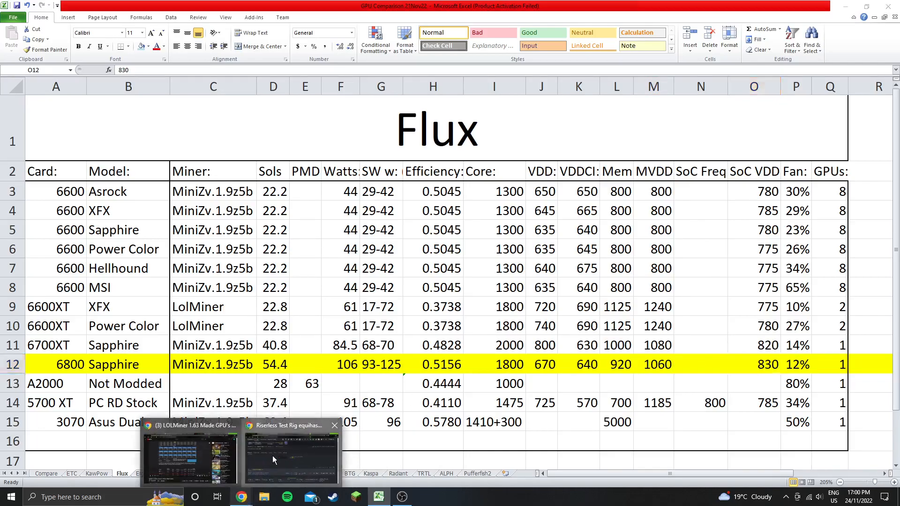
Step: Return to the Riserless Test Rig page in Hive OS to view the RX 6800's tuning
left_click(292, 454)
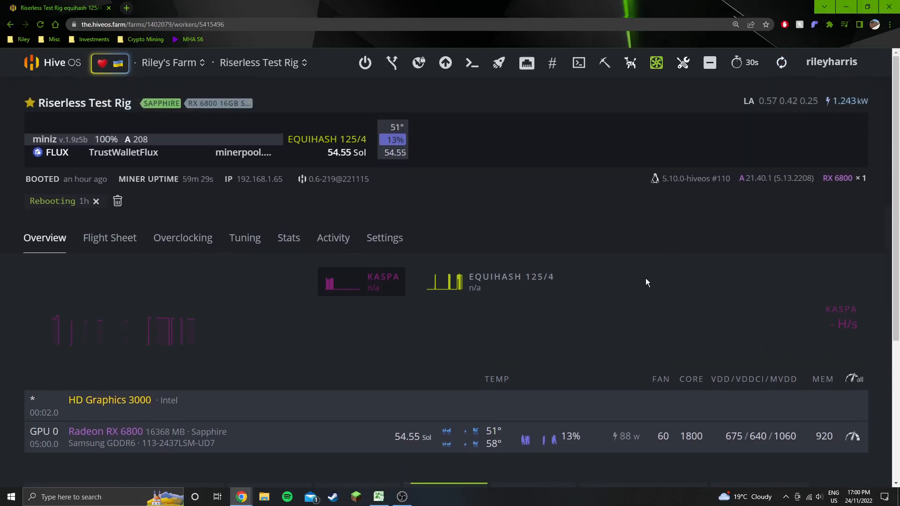
mouse_move(526, 260)
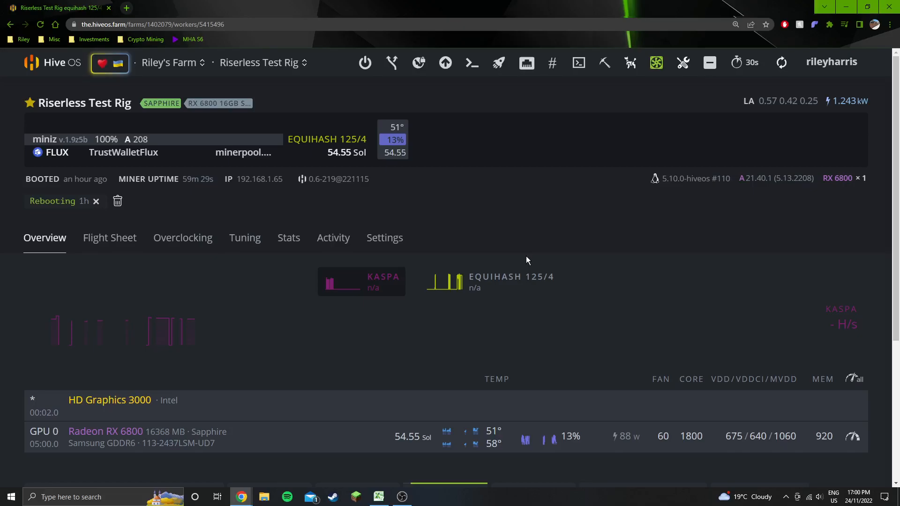